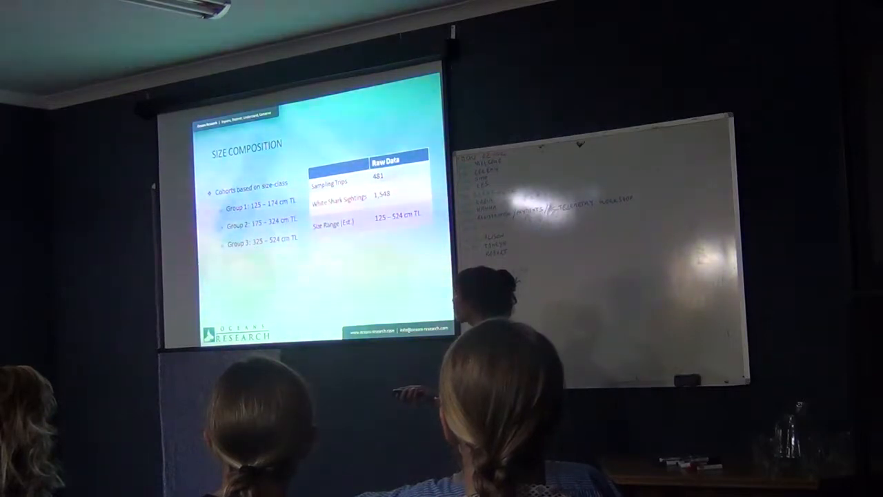
key("Right")
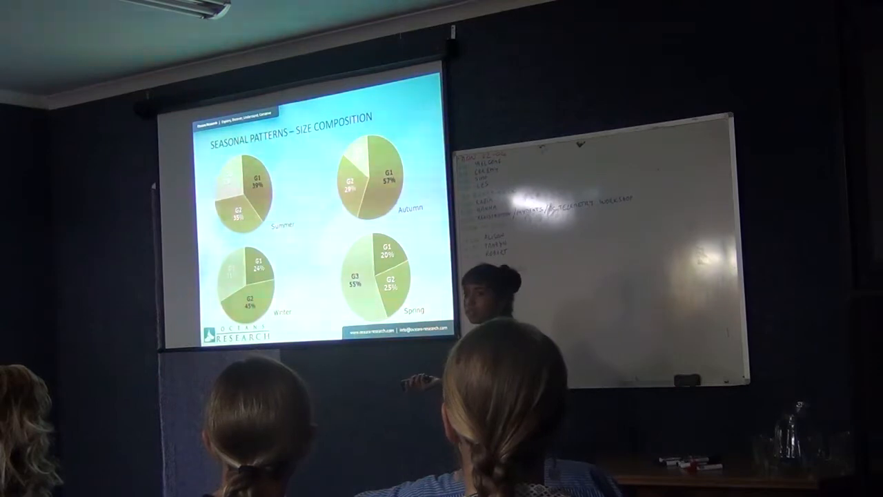